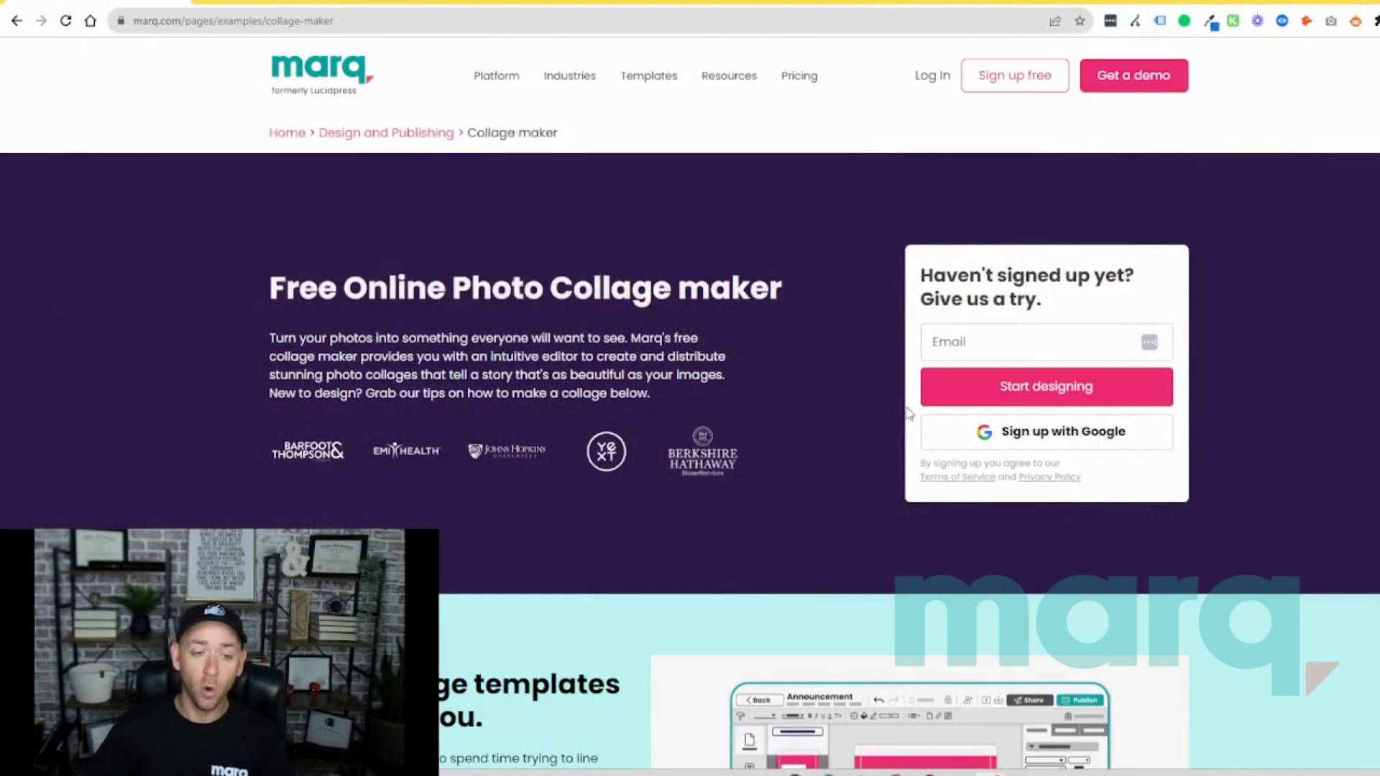
mouse_move(1014, 76)
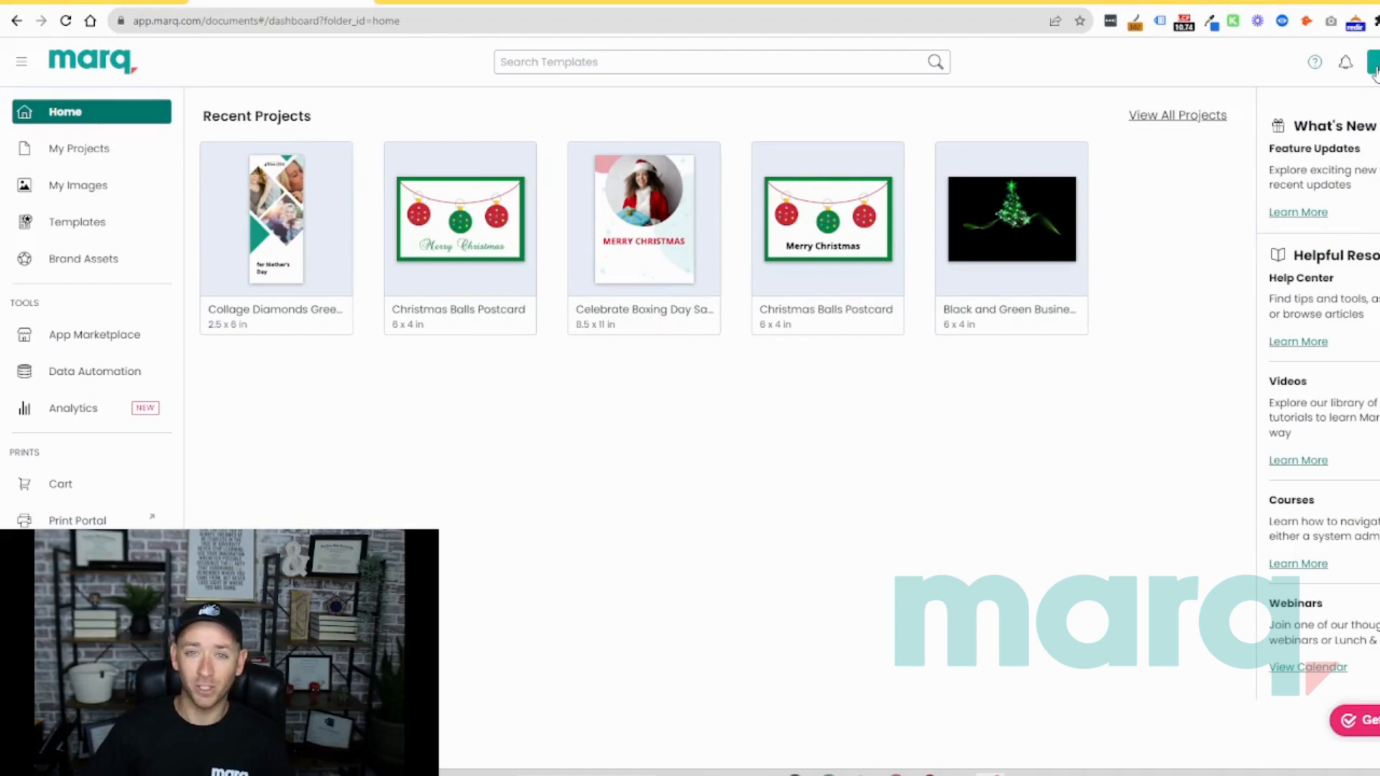
left_click(1373, 62)
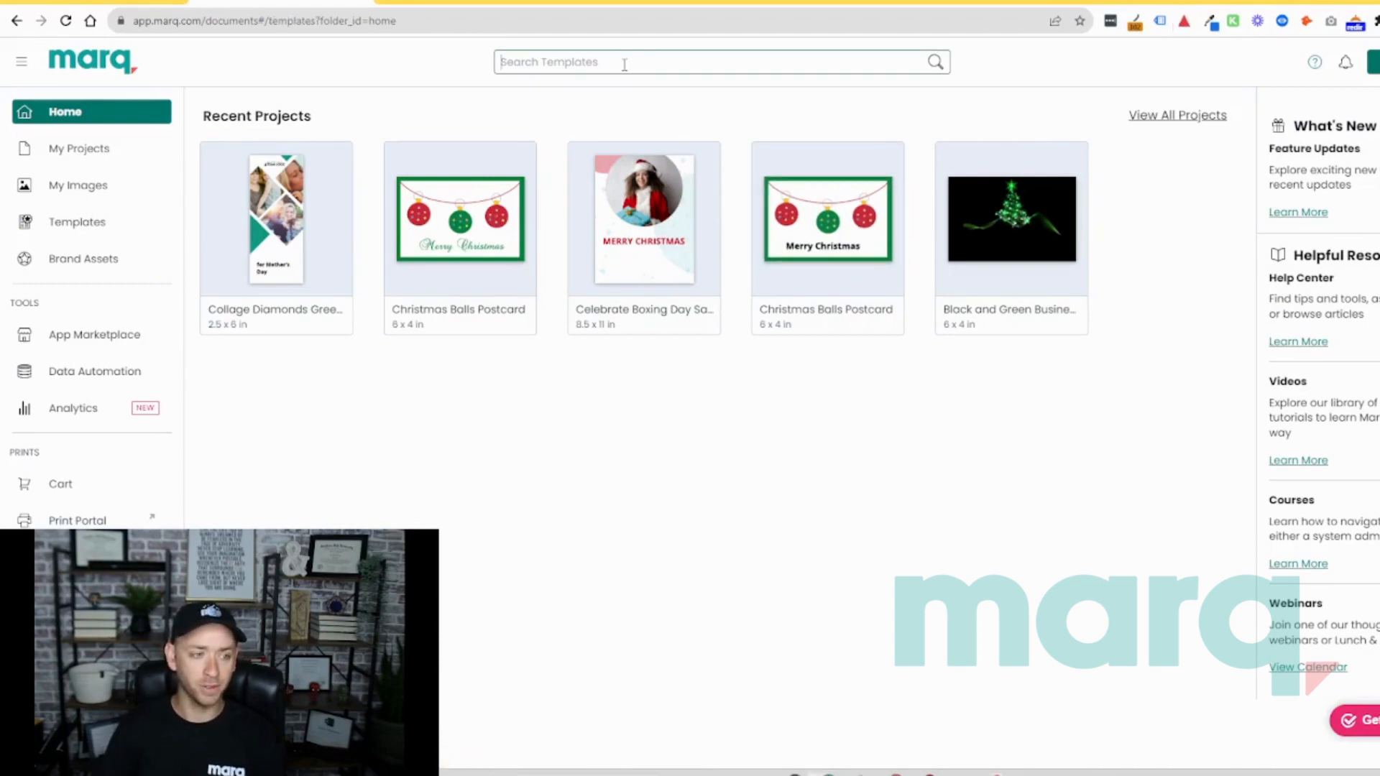
- Search templates for 'collage' and open the Collage Diamonds Green Mother's Day template
type("collage")
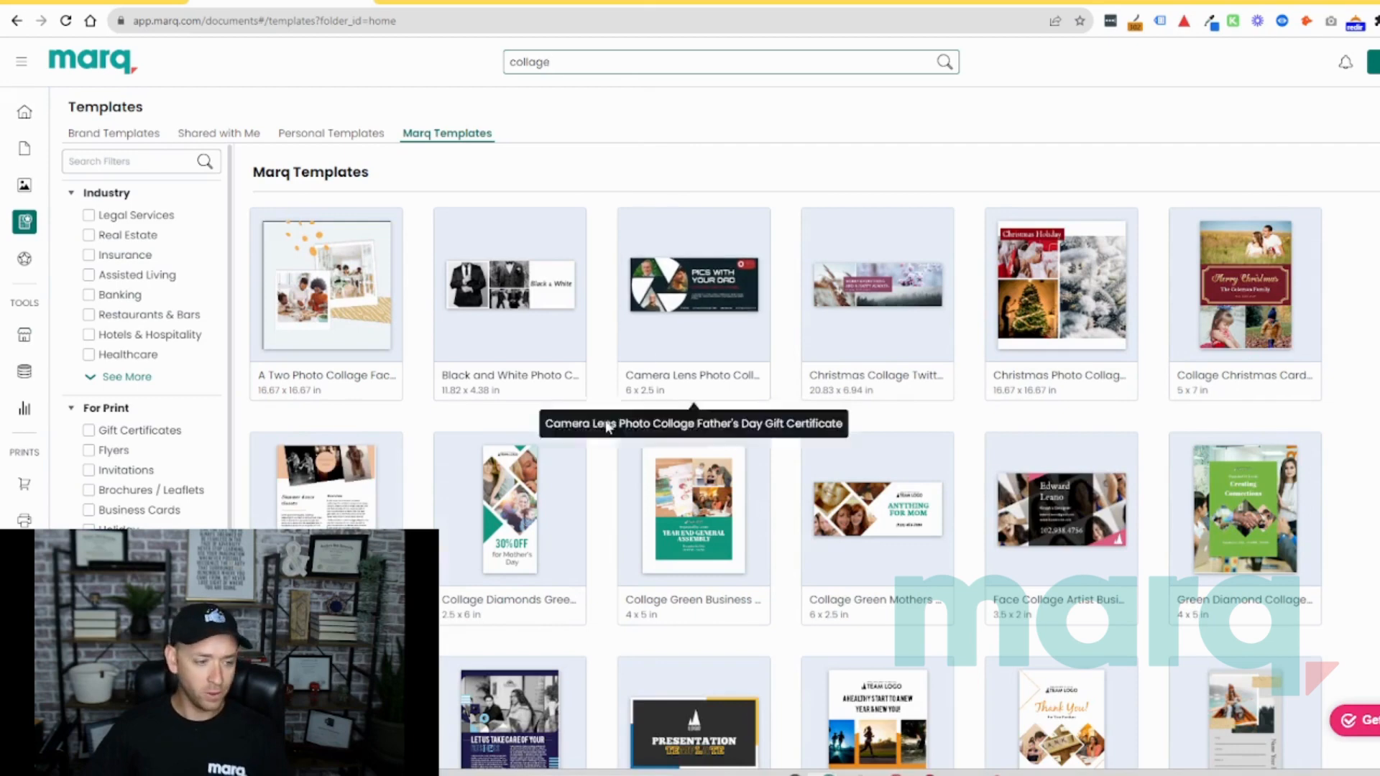
mouse_move(570, 494)
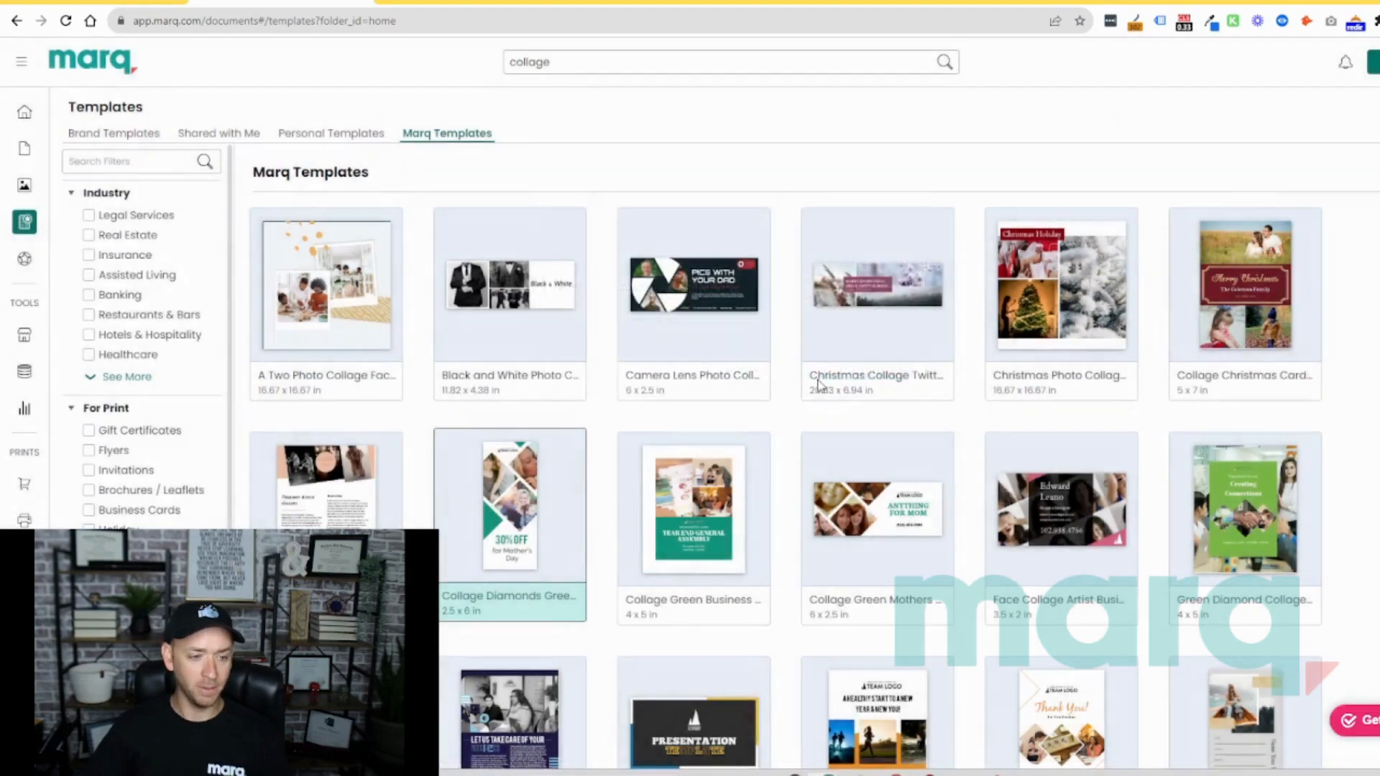
left_click(509, 502)
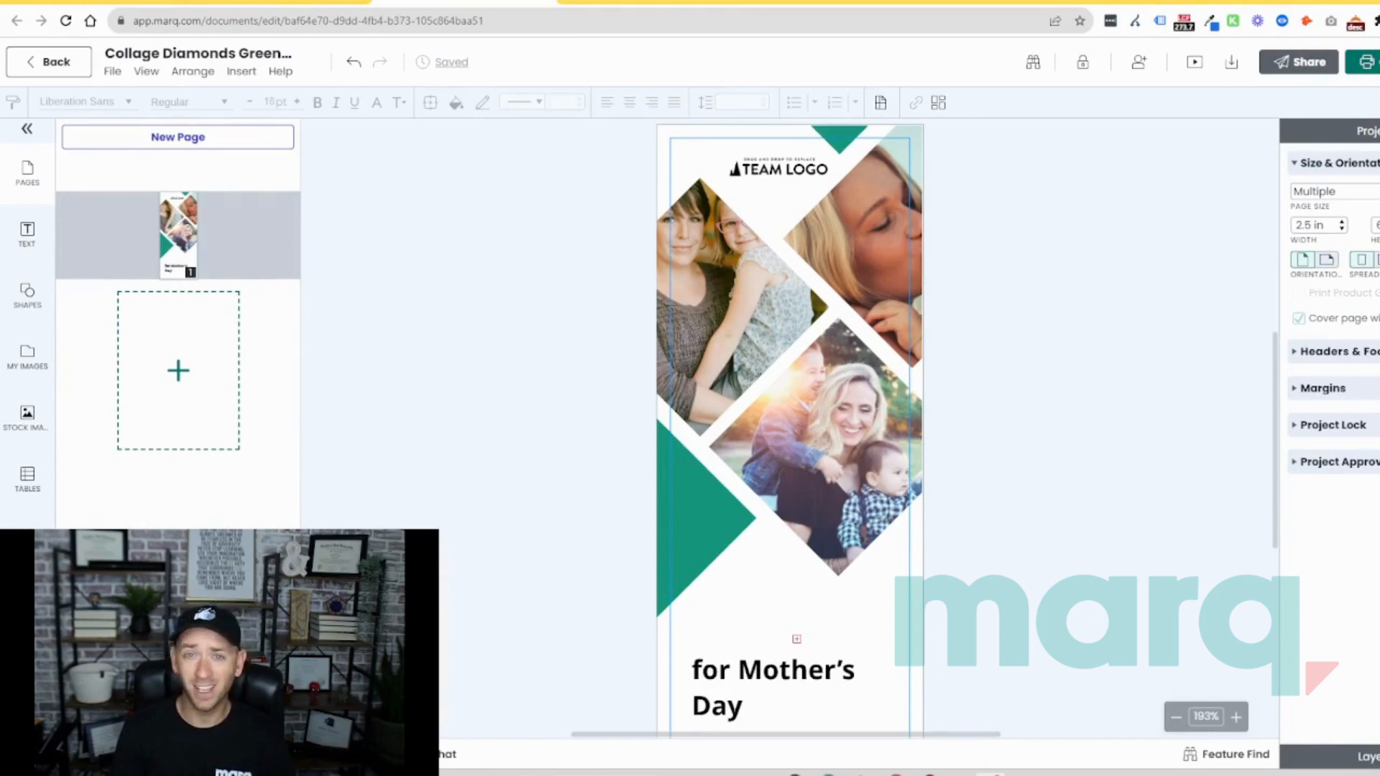
- Replace the 'for Mother's Day' caption with '30% off First plumbing'
left_click(772, 686)
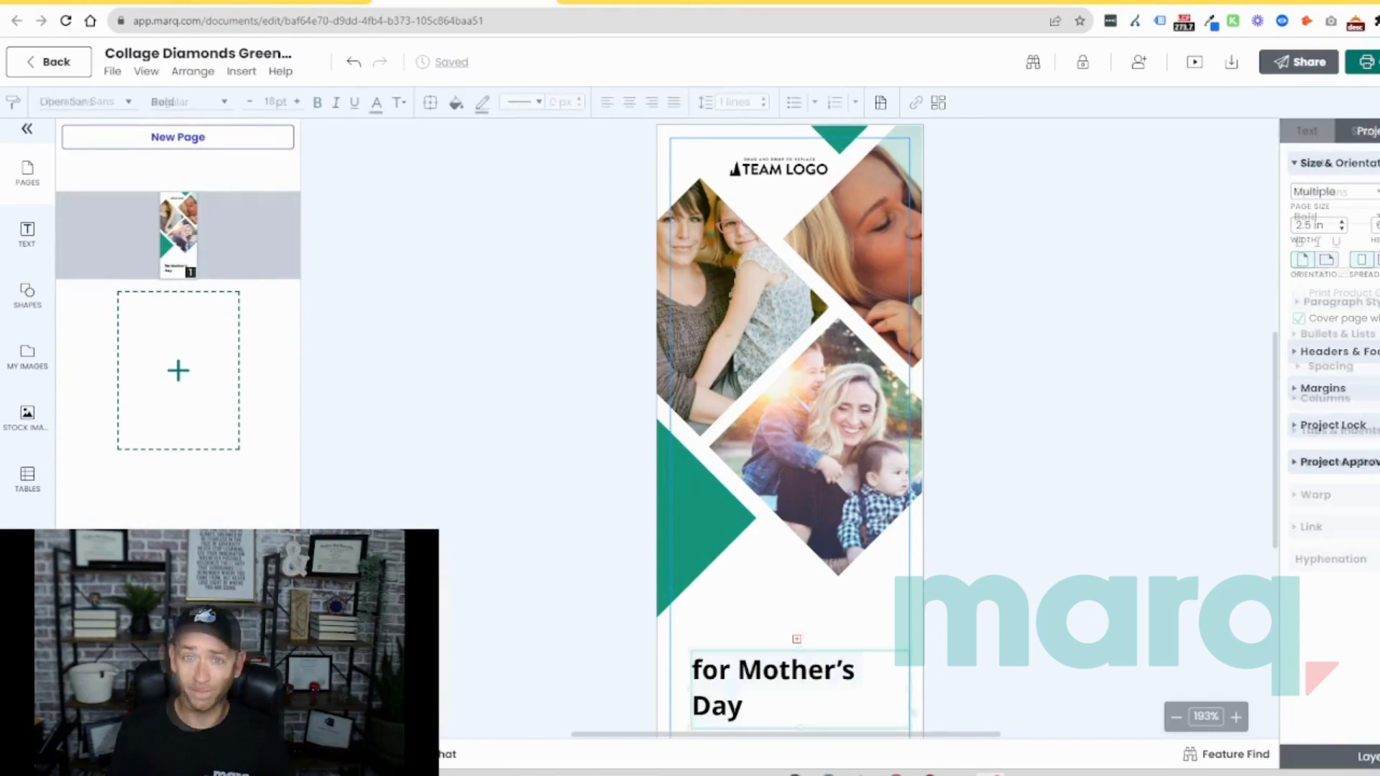
left_click(781, 686)
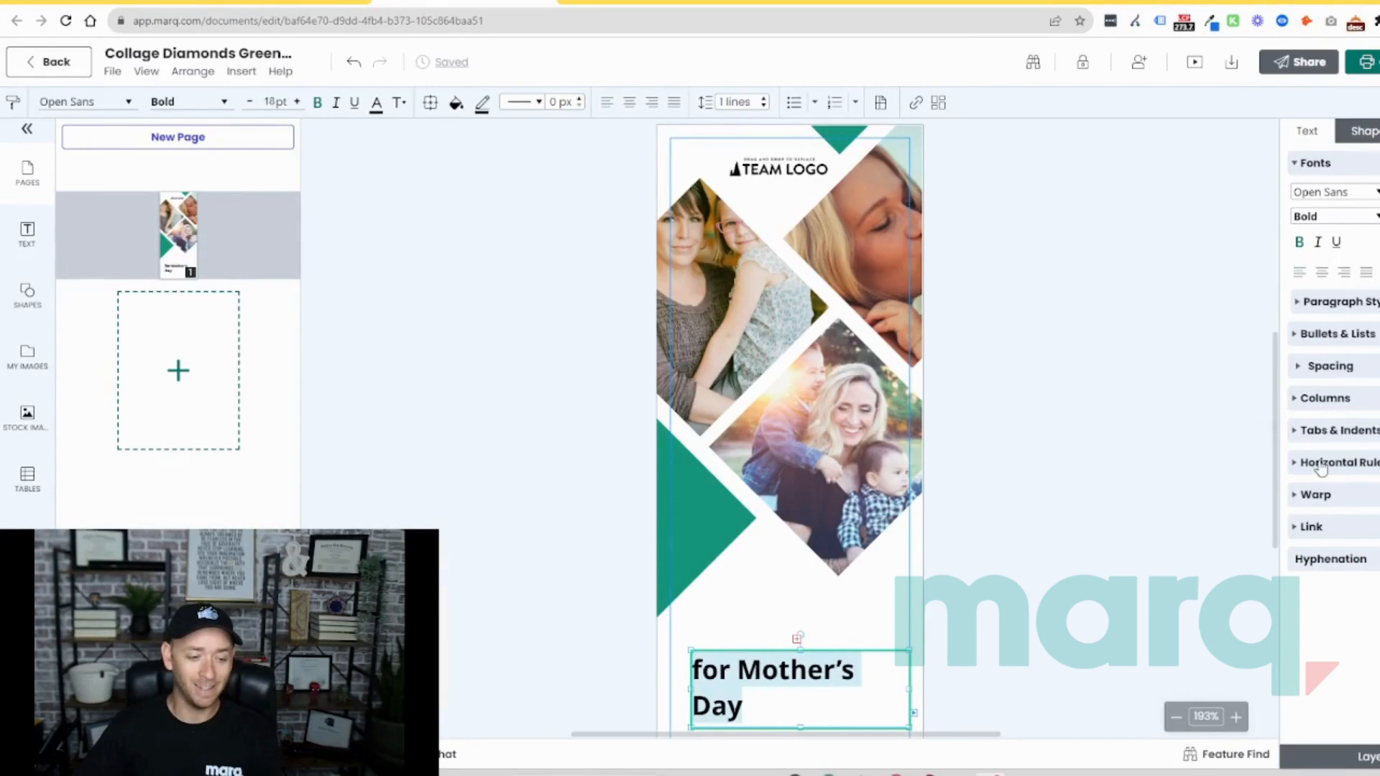
scroll("down", 3)
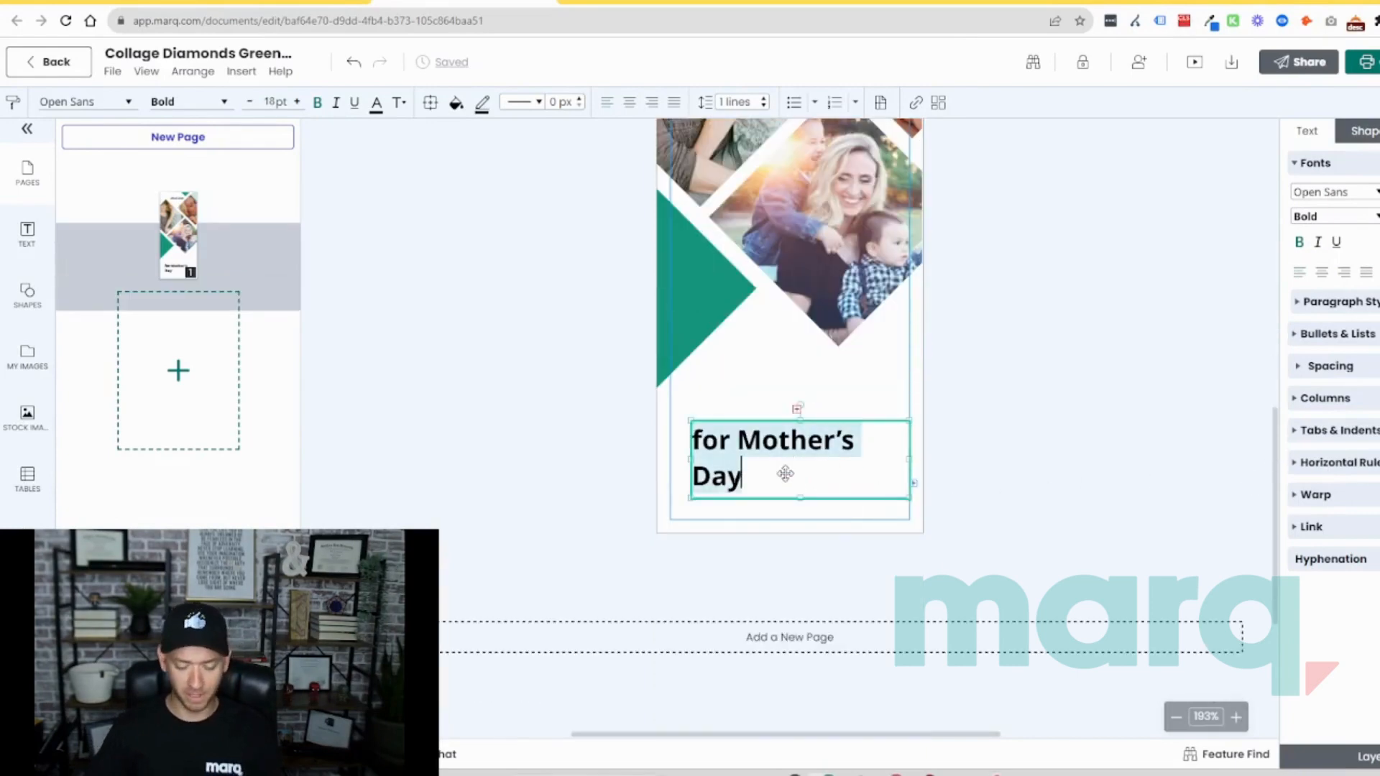
type("30")
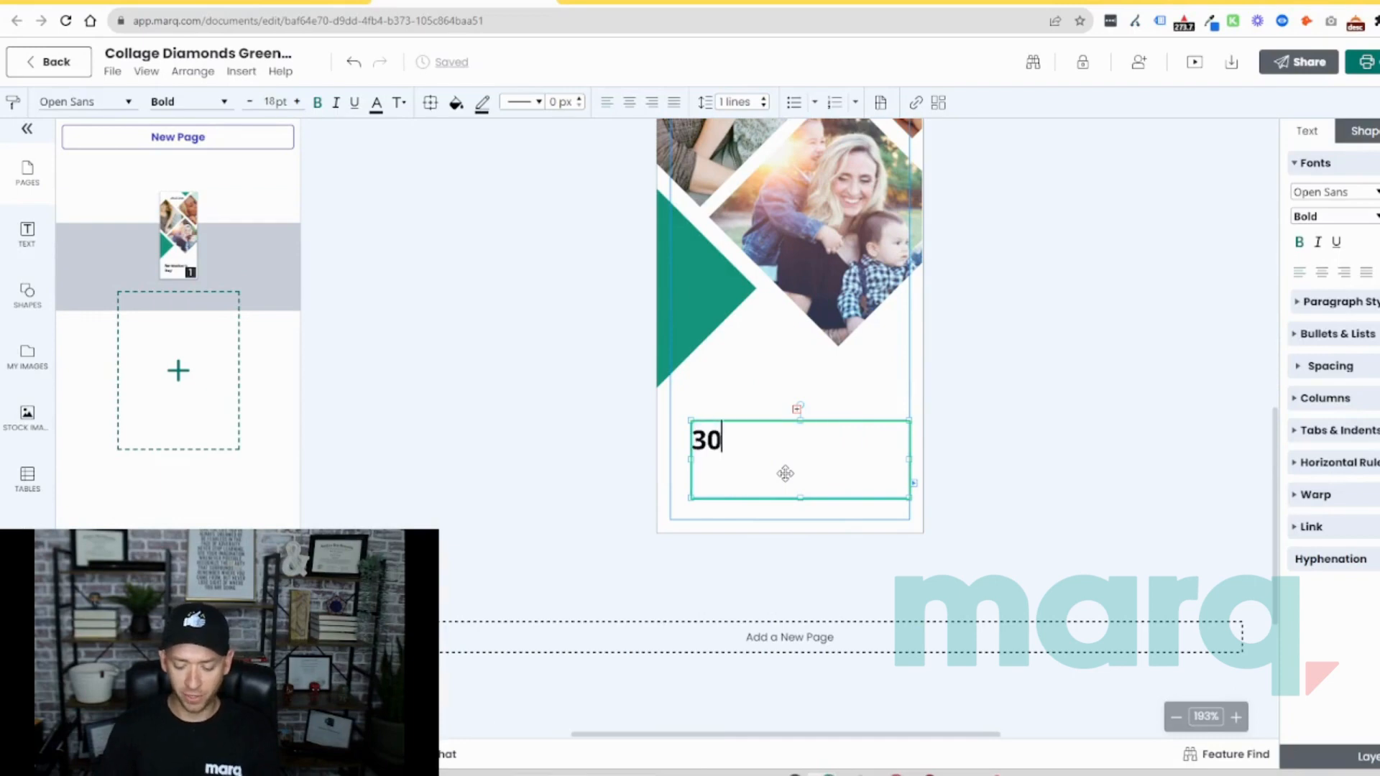
type("% off")
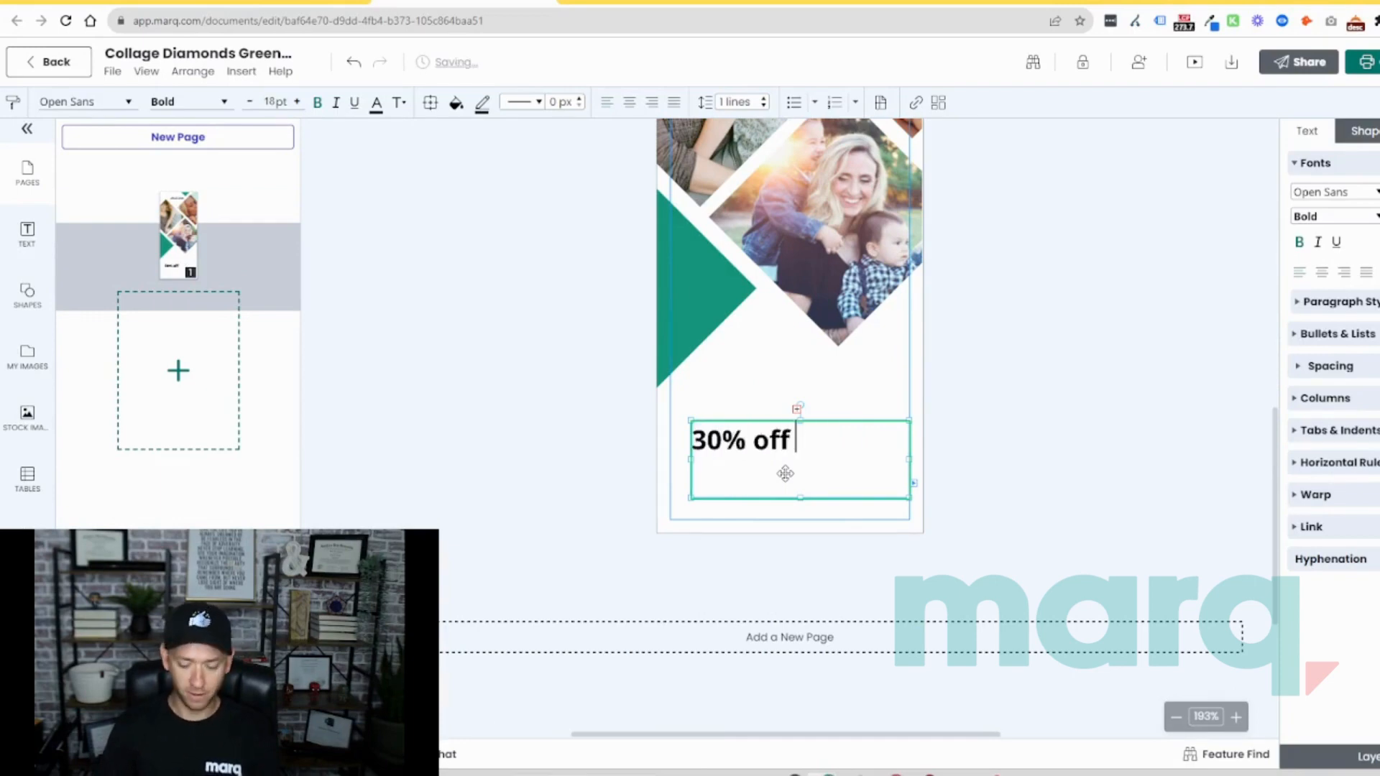
type("First plubm")
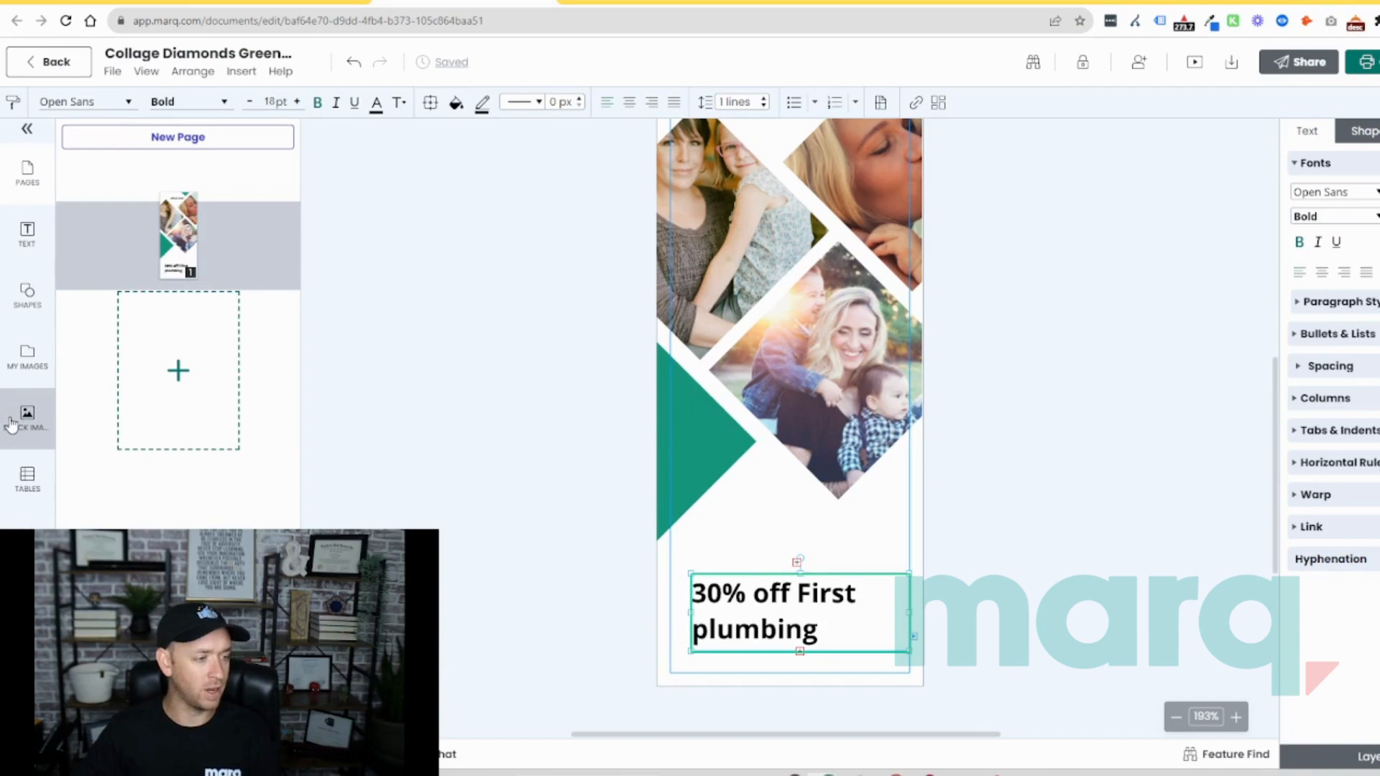
- Search Stock Images on the web for 'plumbing' photos
left_click(26, 418)
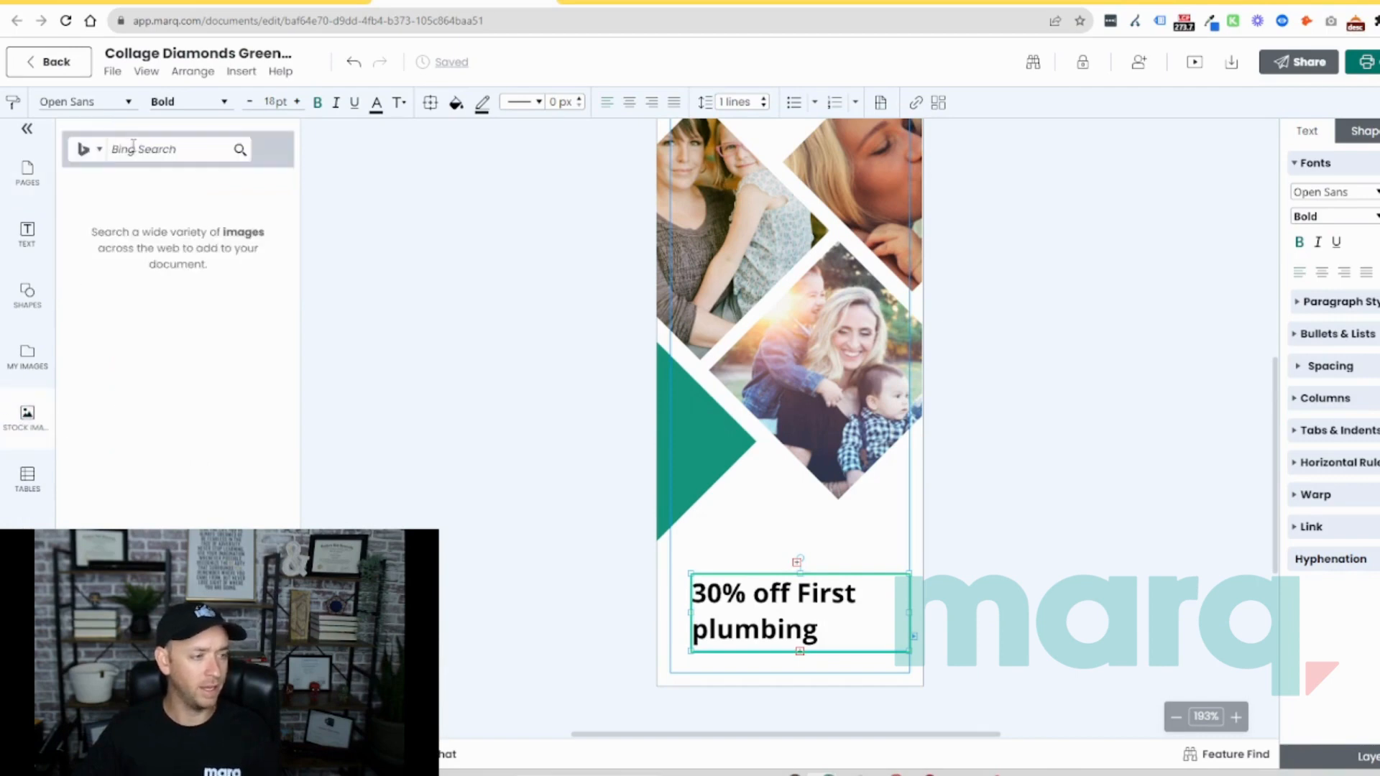
type("plumbing")
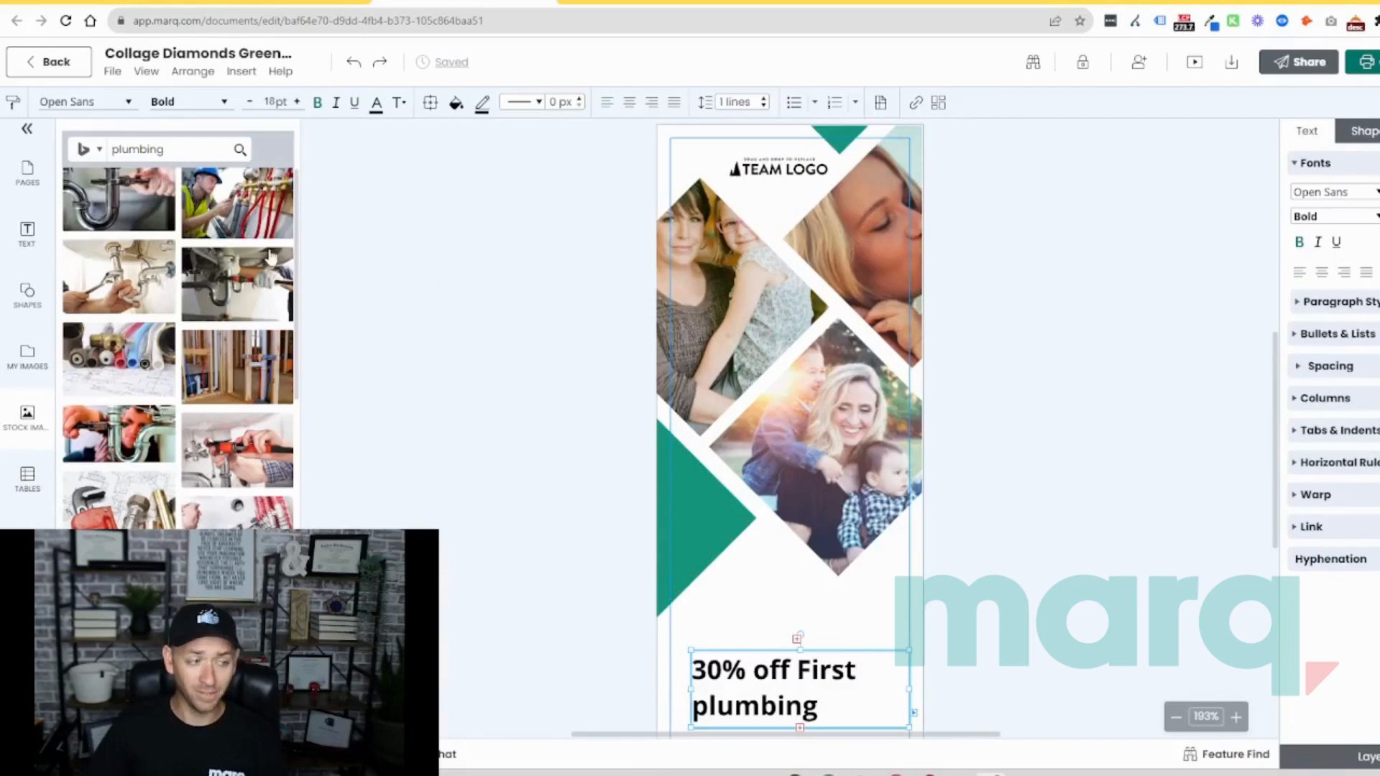
mouse_move(117, 207)
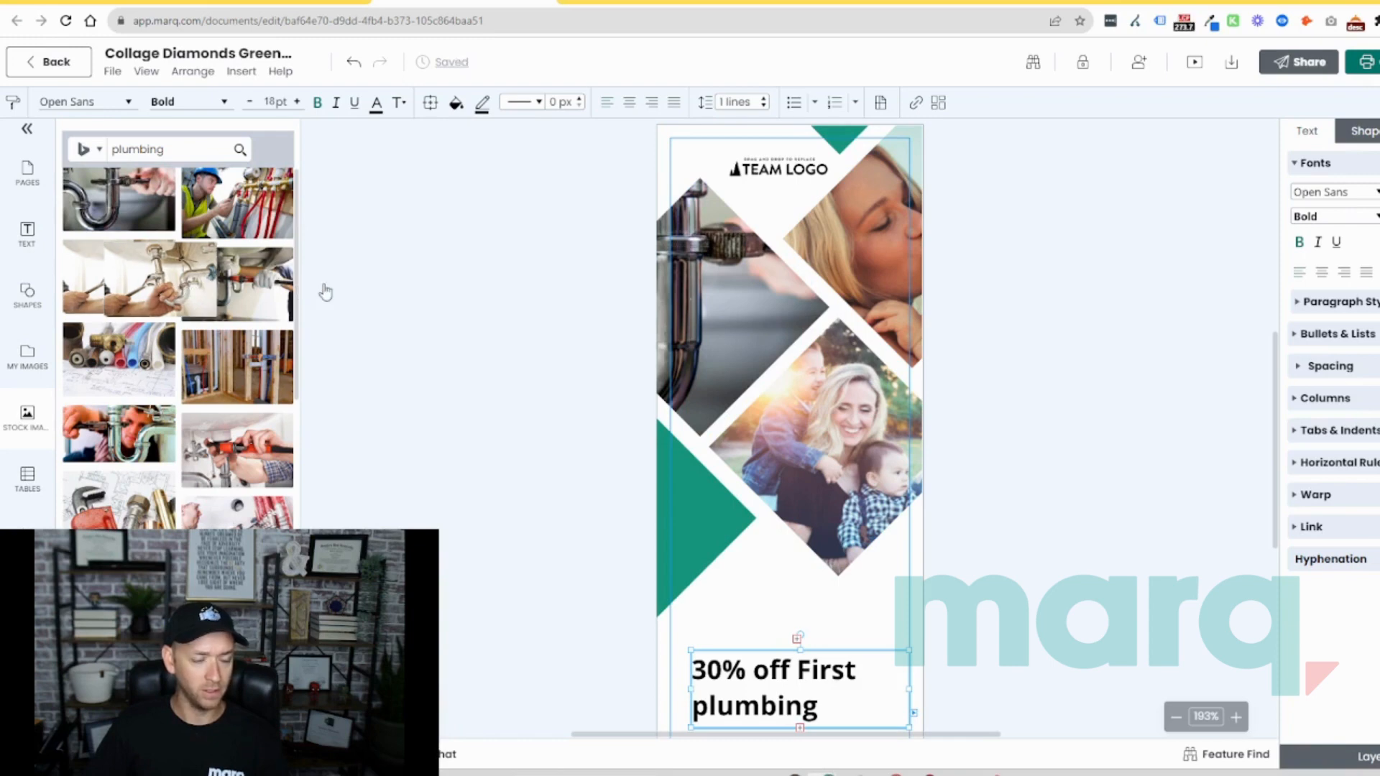
- Put plumbing photos into the remaining diamonds and bring up fill colours for the green triangle
left_click(849, 255)
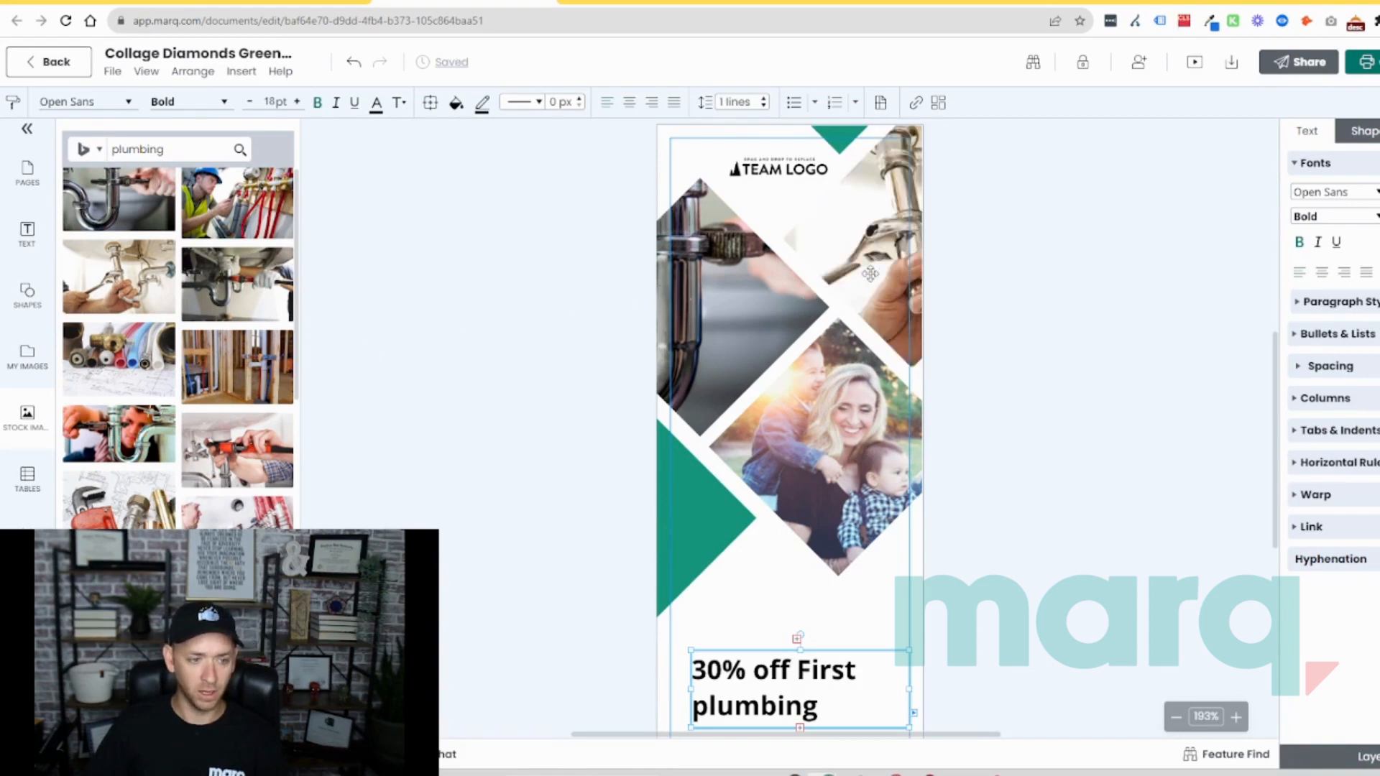
mouse_move(274, 332)
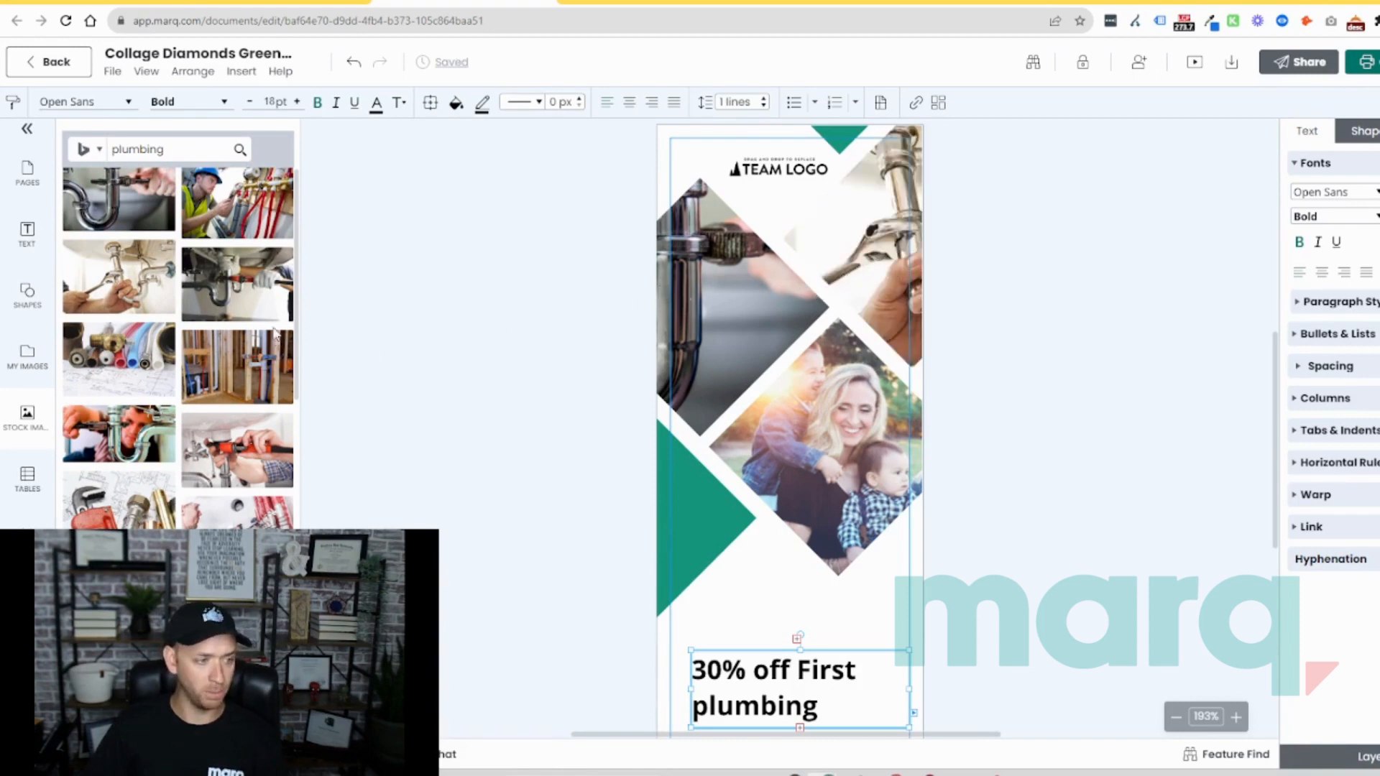
mouse_move(132, 365)
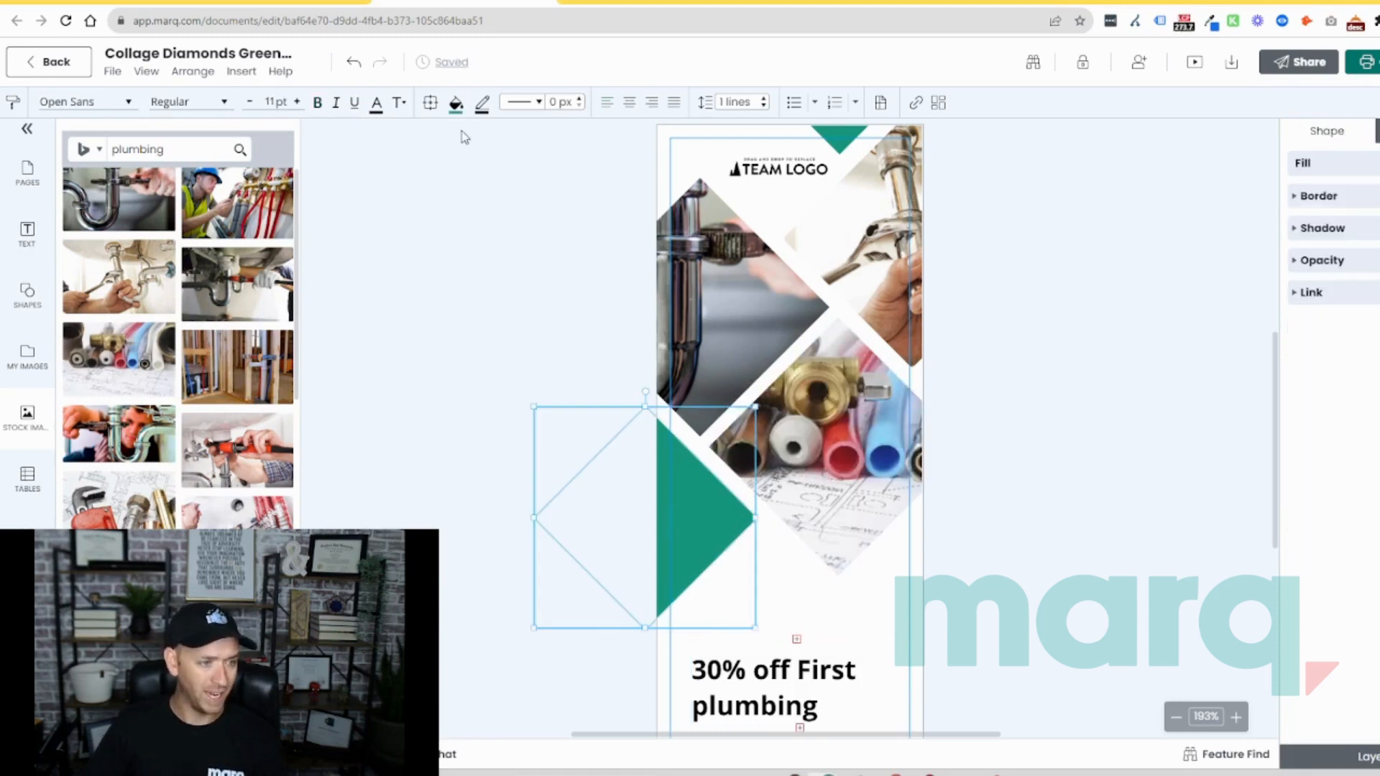
left_click(455, 102)
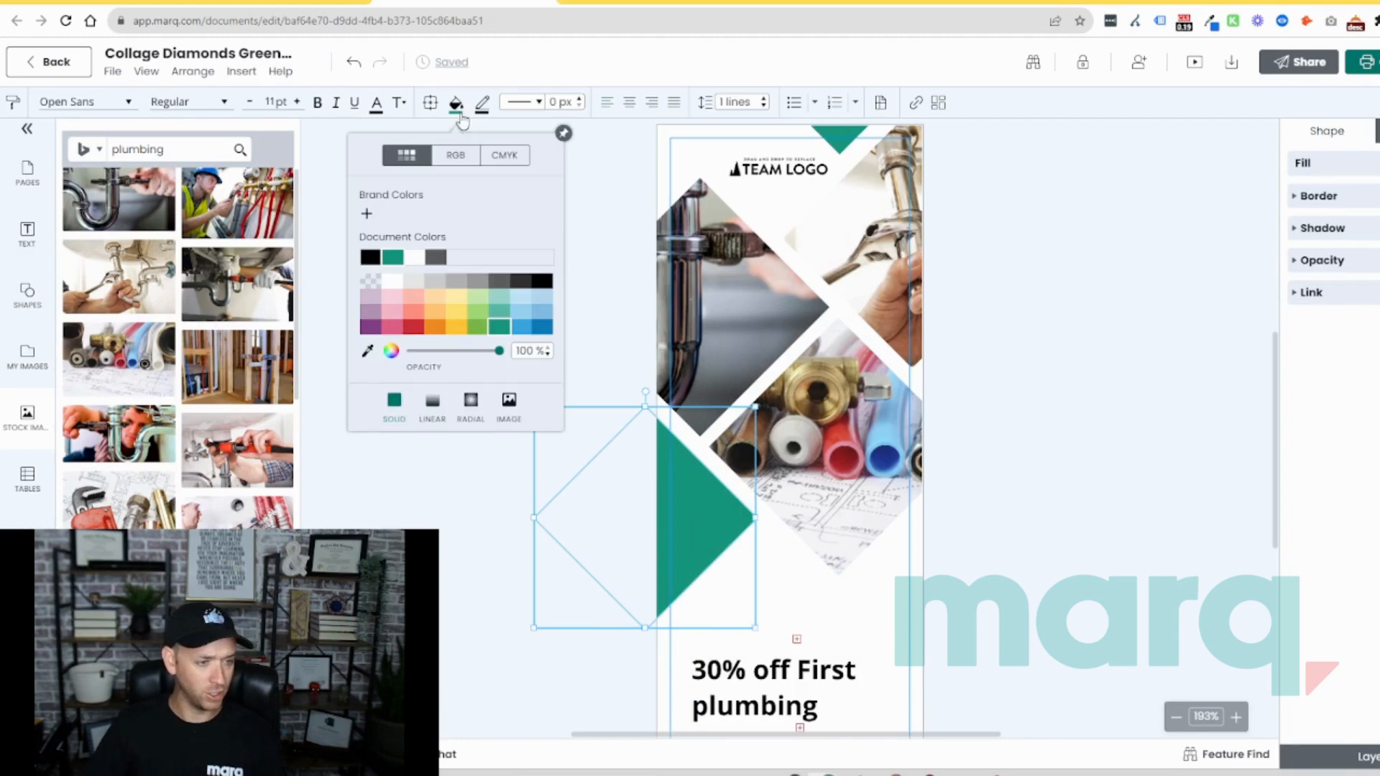